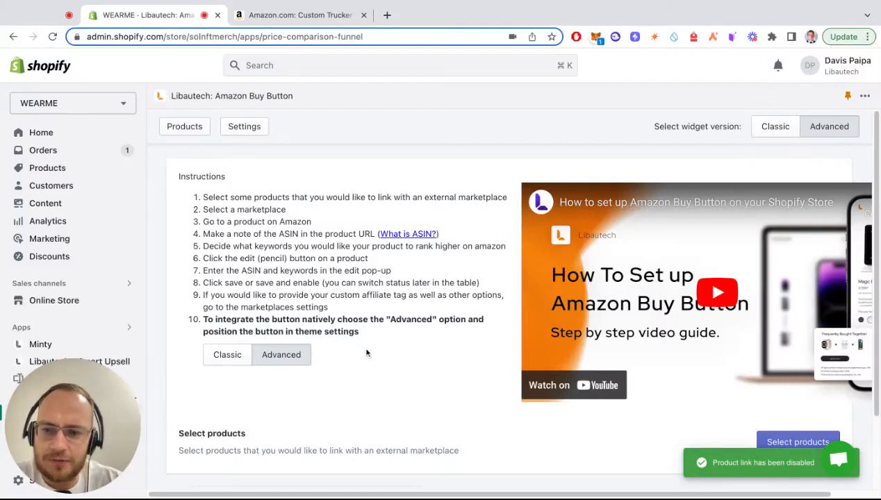
# Step: Pick Backpack xNFT Red Edition from the product picker and confirm the selection
pyautogui.scroll(-3)
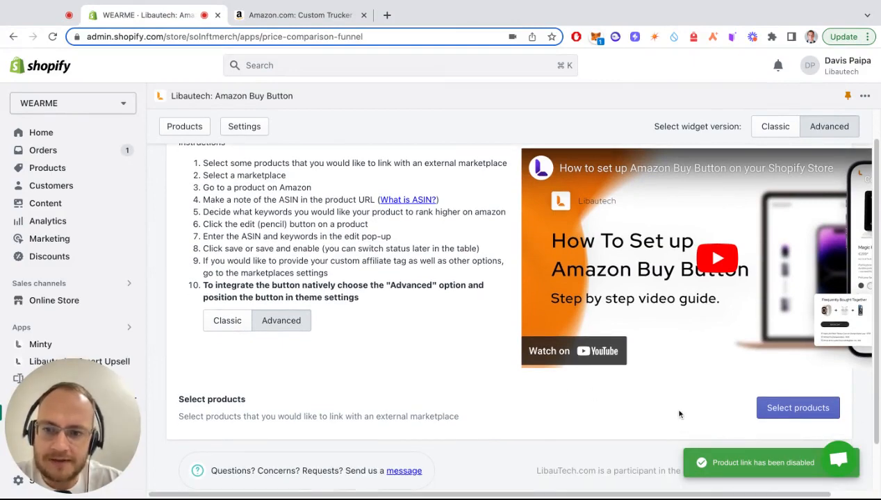
pyautogui.moveTo(798, 408)
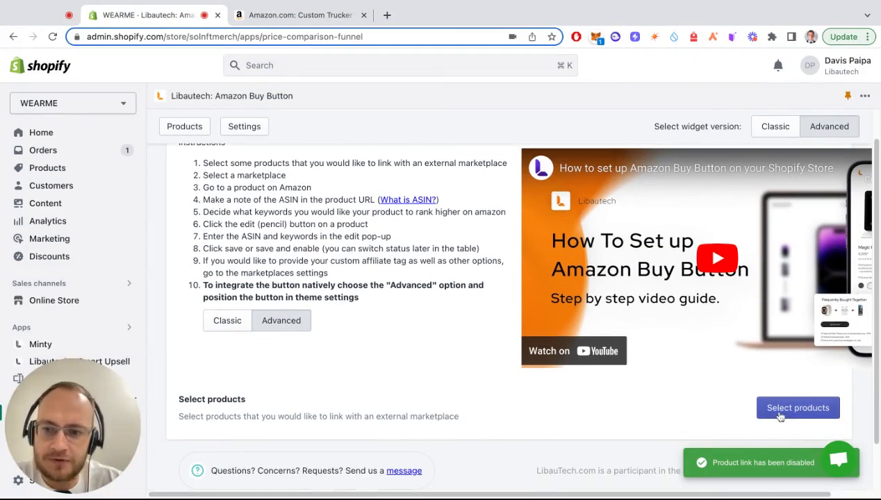
pyautogui.click(798, 408)
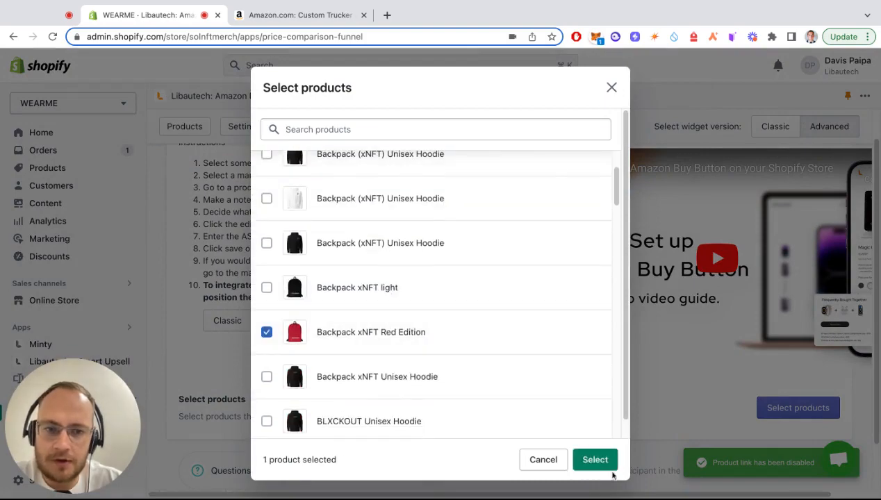
pyautogui.click(594, 458)
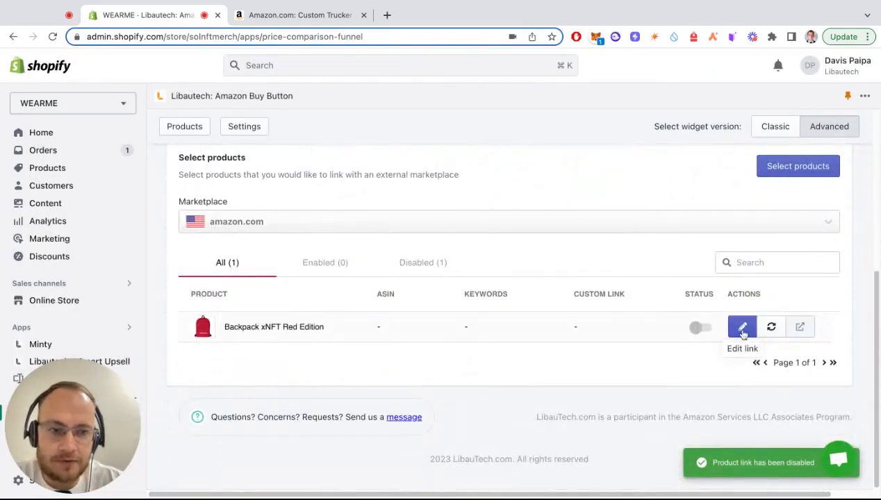
# Step: Set the Amazon custom link URL for Backpack xNFT Red Edition, then save and enable it
pyautogui.click(301, 14)
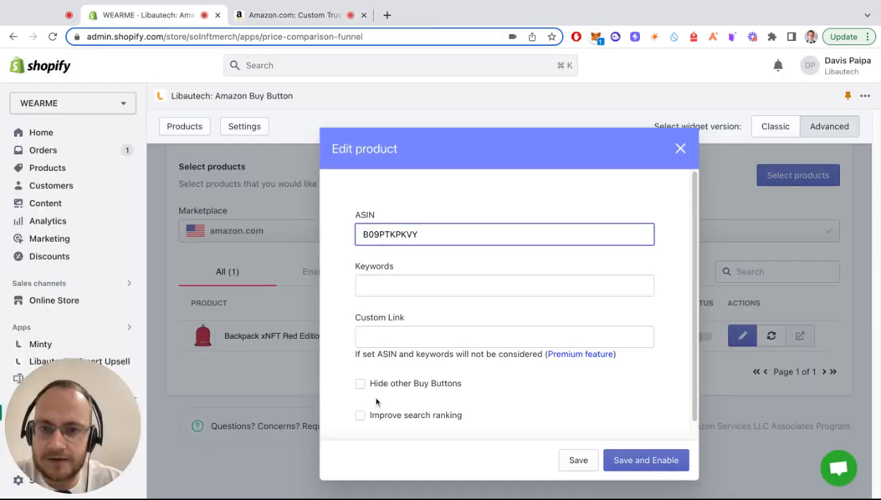
pyautogui.write('https://www.amazon.com/Custom-Trucker-Leather-Engraved-Heather/d')
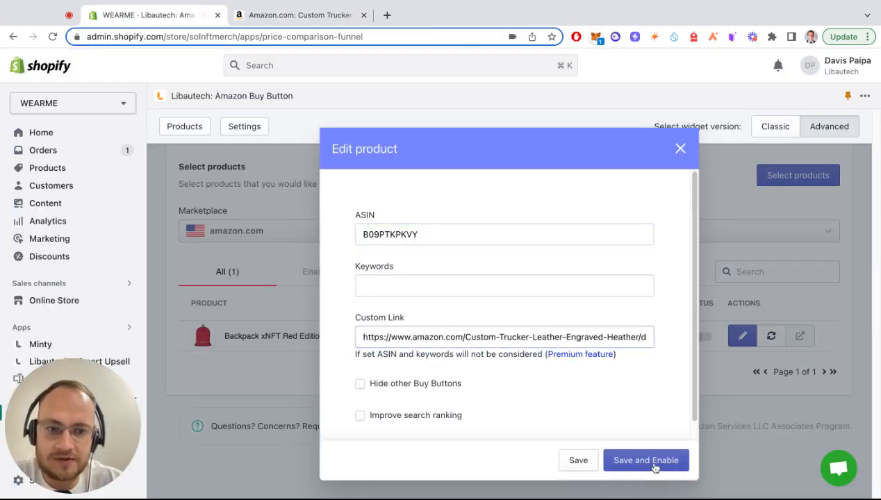
pyautogui.click(644, 460)
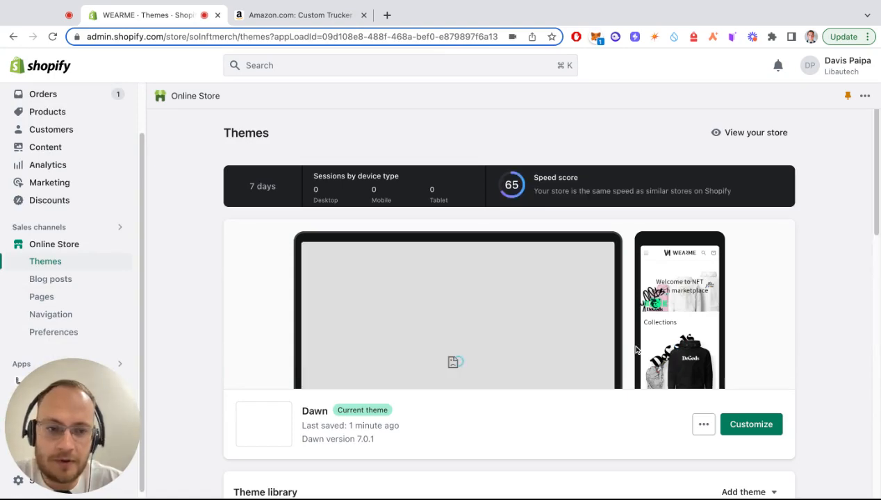
# Step: Start customizing the Dawn theme to enter its editor
pyautogui.click(750, 424)
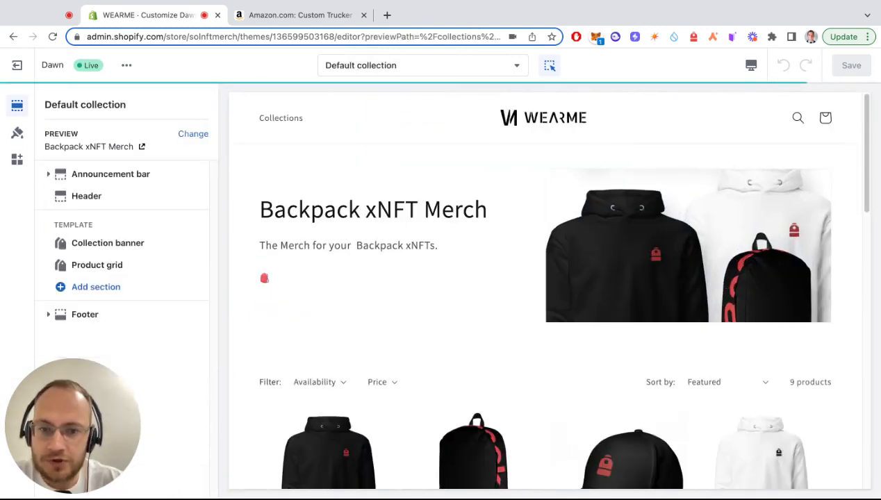
# Step: Select the Default product template so Backpack xNFT Red Edition is previewed
pyautogui.click(98, 264)
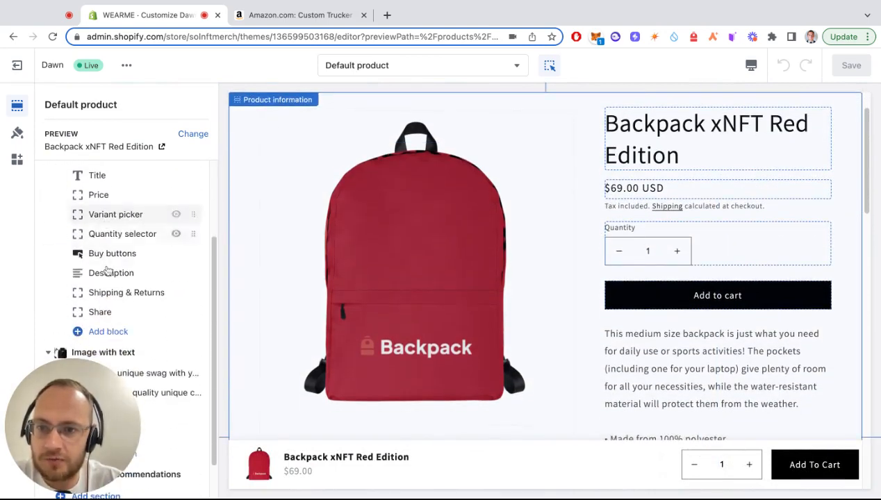
# Step: Add the Amazon Button app block to the product template and go to its settings
pyautogui.click(109, 330)
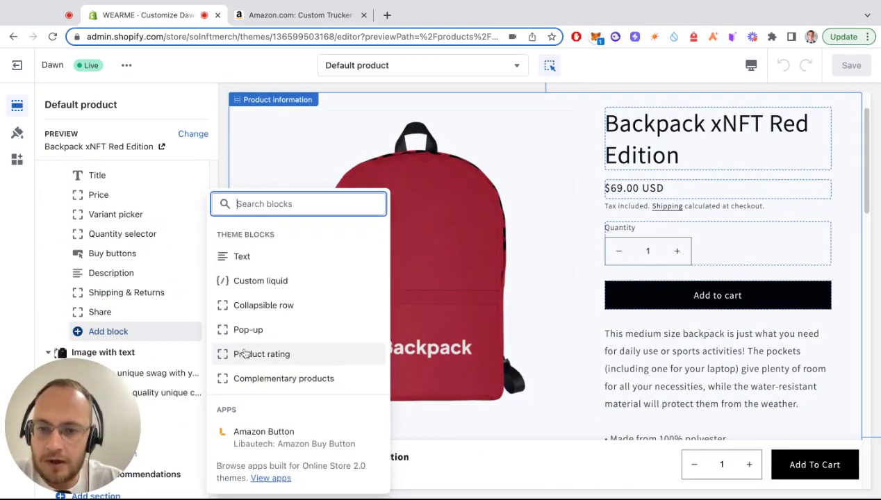
pyautogui.click(263, 430)
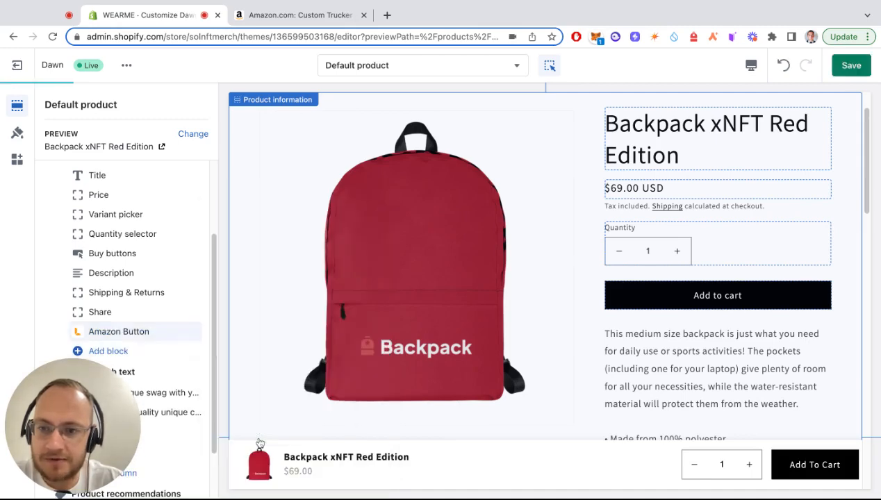
pyautogui.scroll(-3)
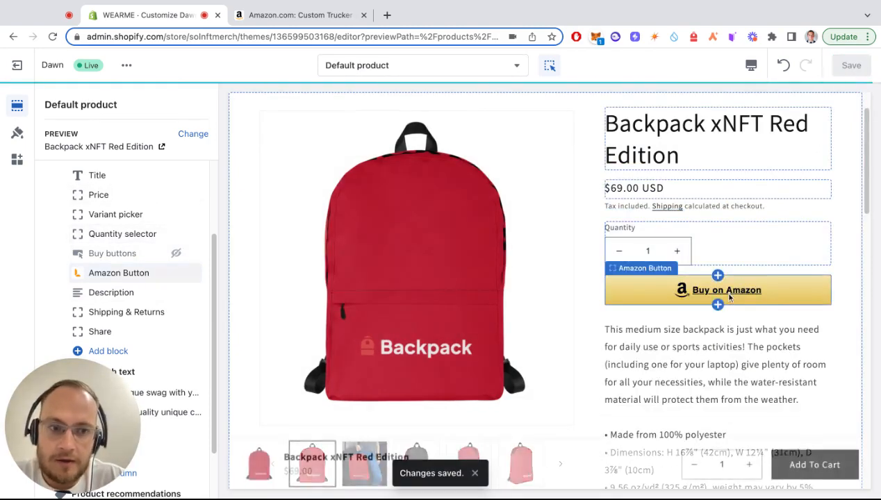
pyautogui.click(118, 273)
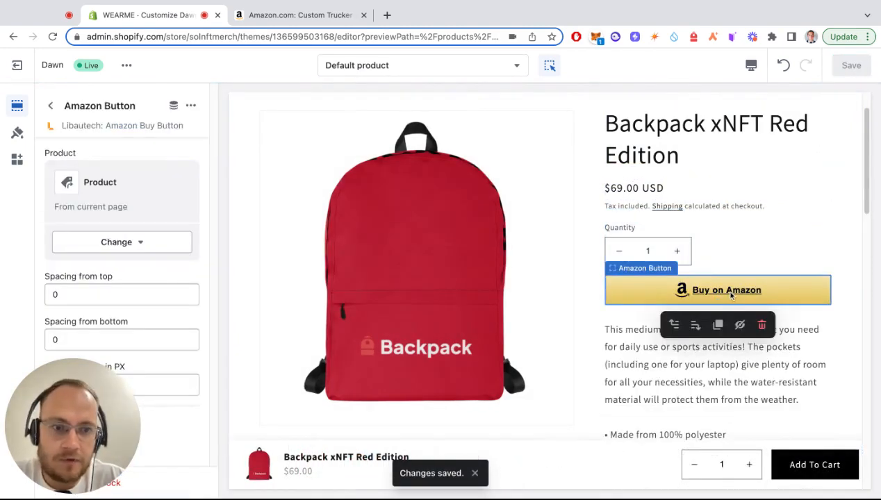